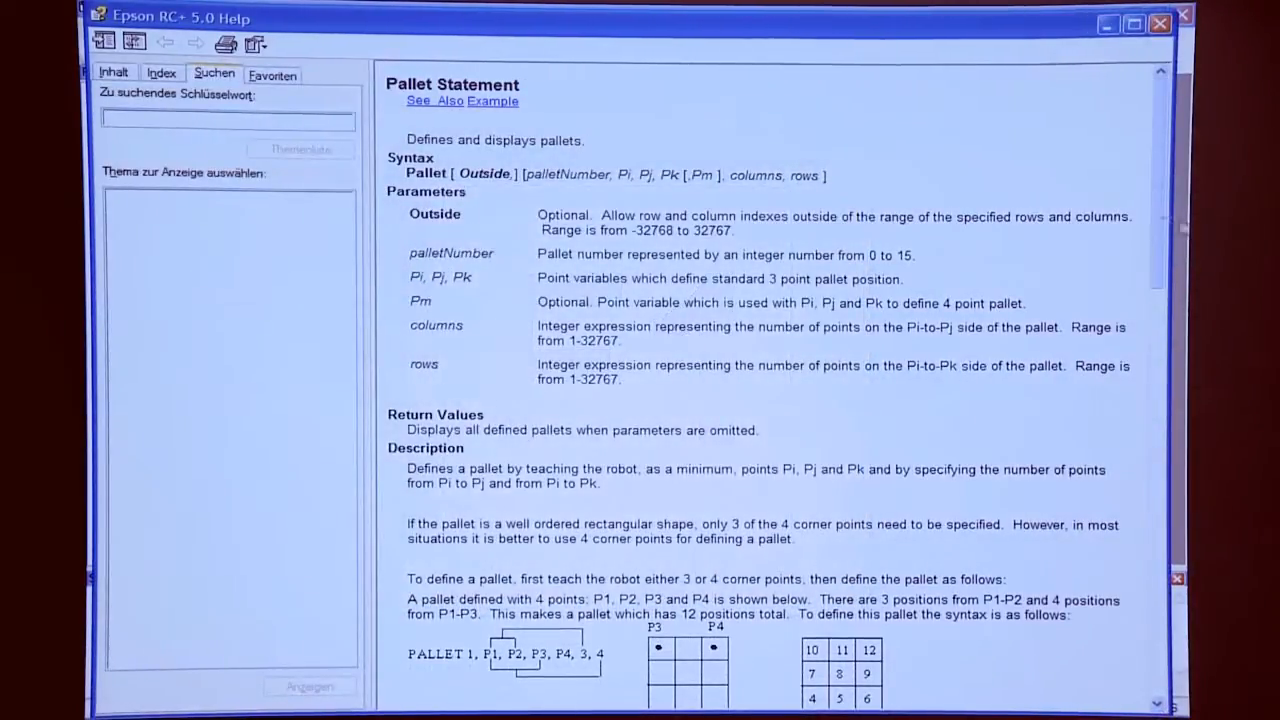
# Leave the Pallet help and bring up the System History log from the View menu.
pyautogui.scroll(-3)
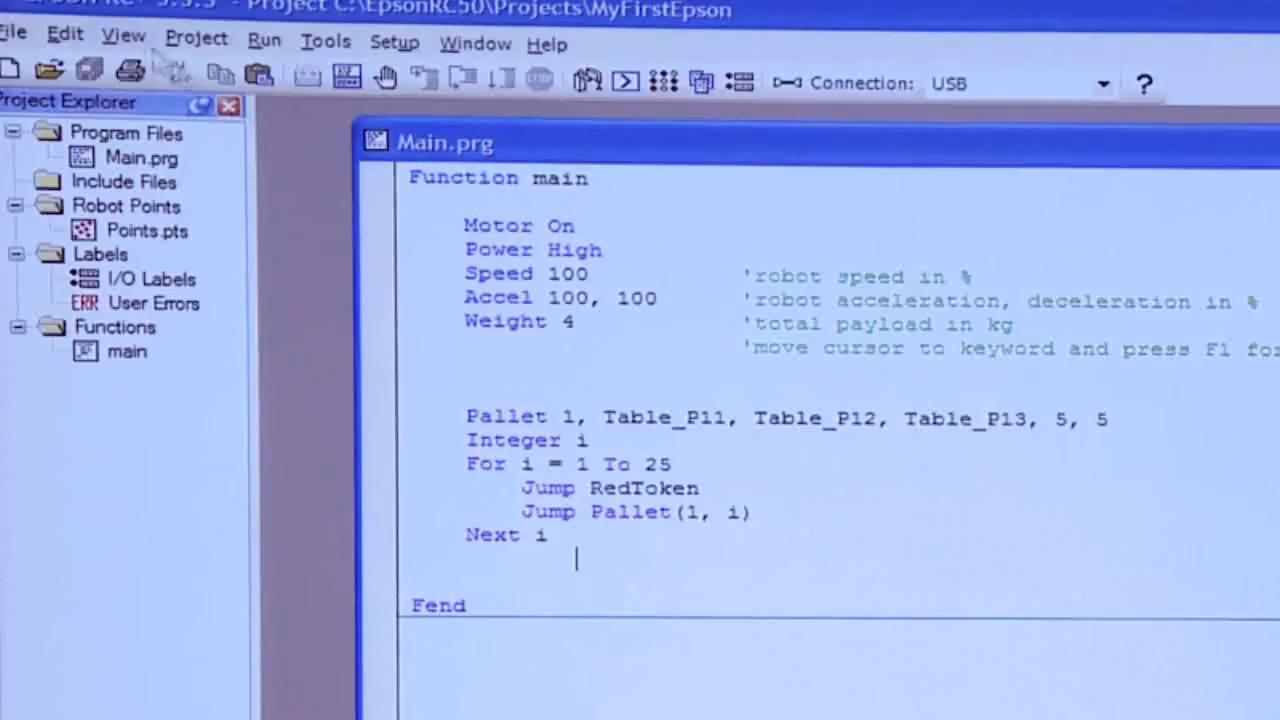
pyautogui.click(122, 42)
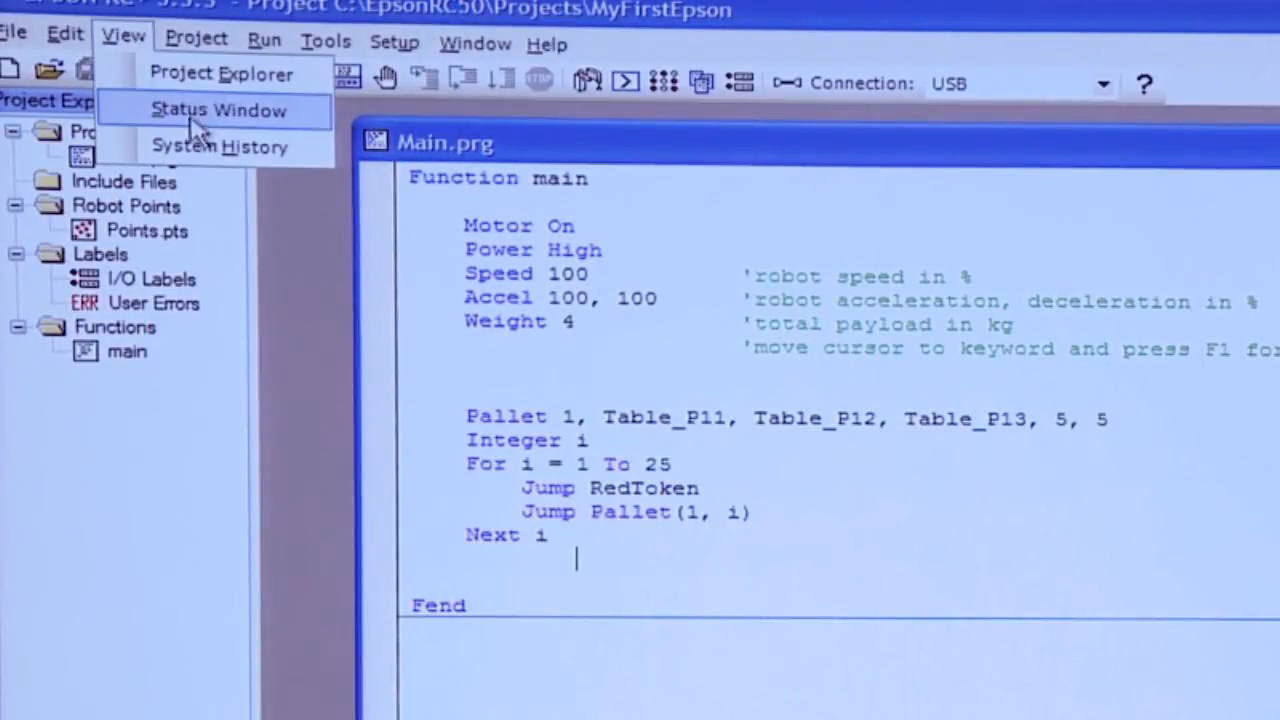
pyautogui.moveTo(220, 148)
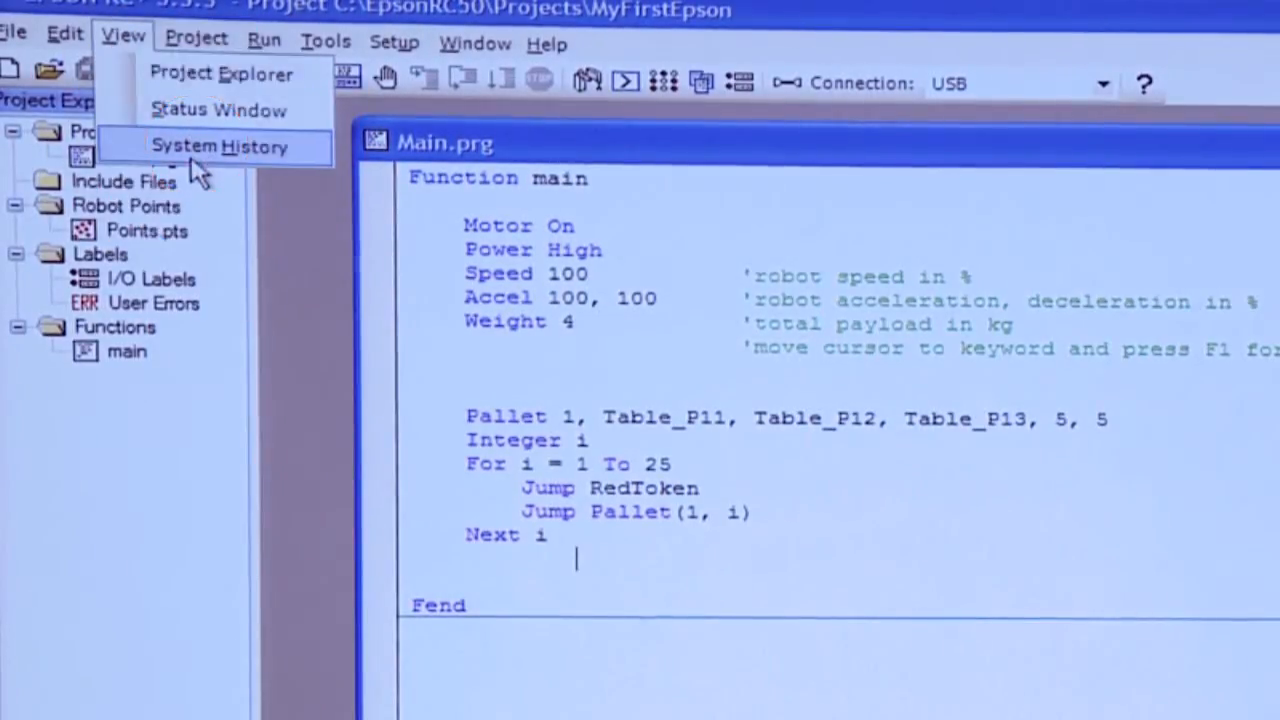
pyautogui.click(220, 148)
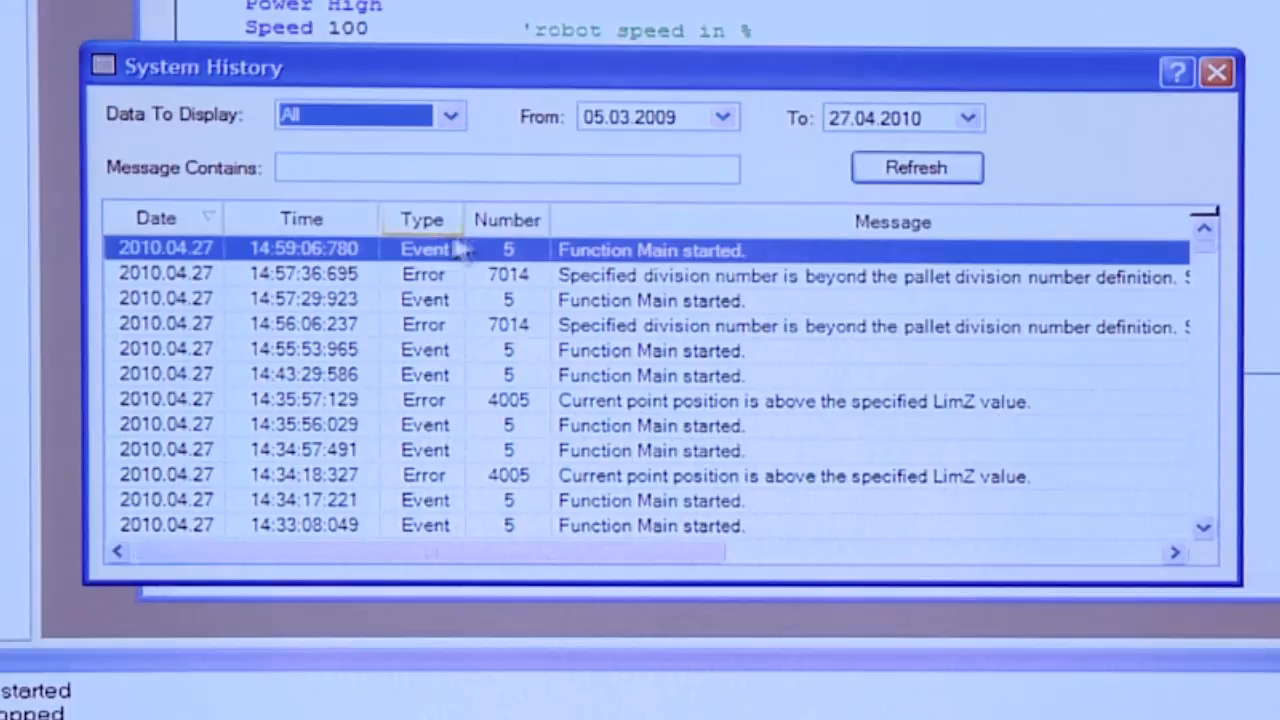
pyautogui.moveTo(730, 260)
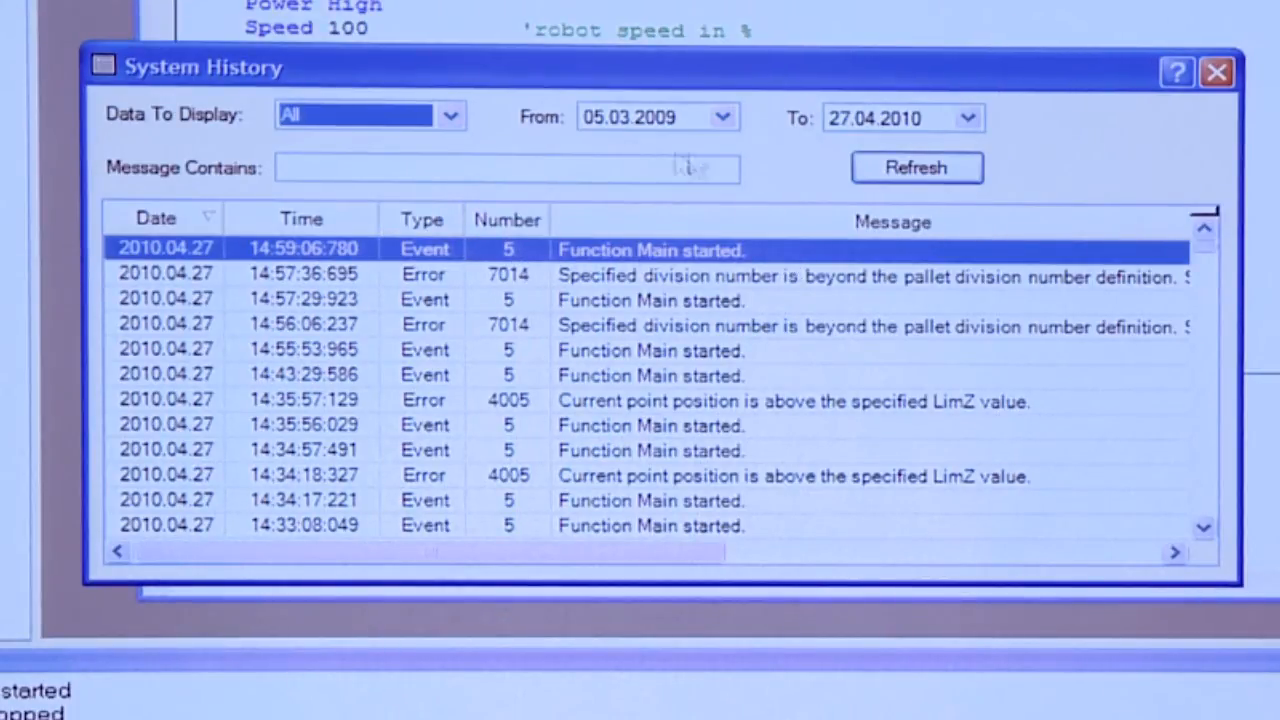
# Set Data To Display to Errors so only error entries are listed.
pyautogui.click(448, 114)
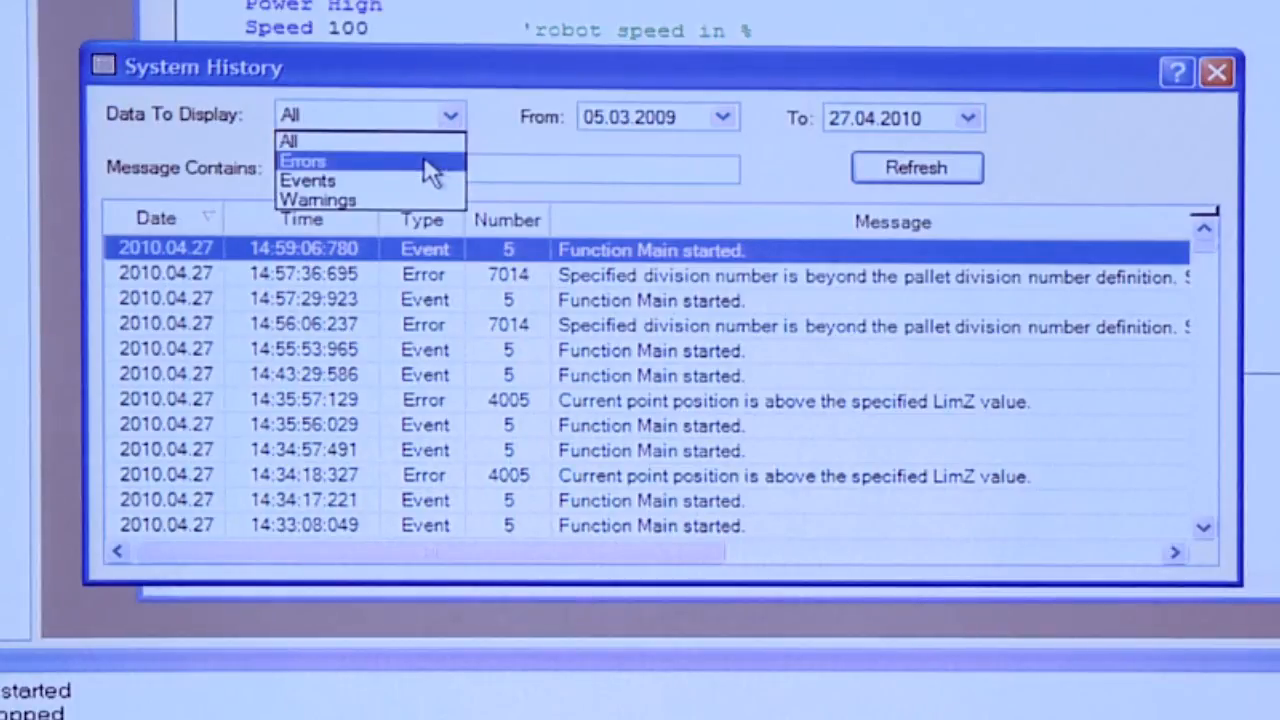
pyautogui.click(304, 160)
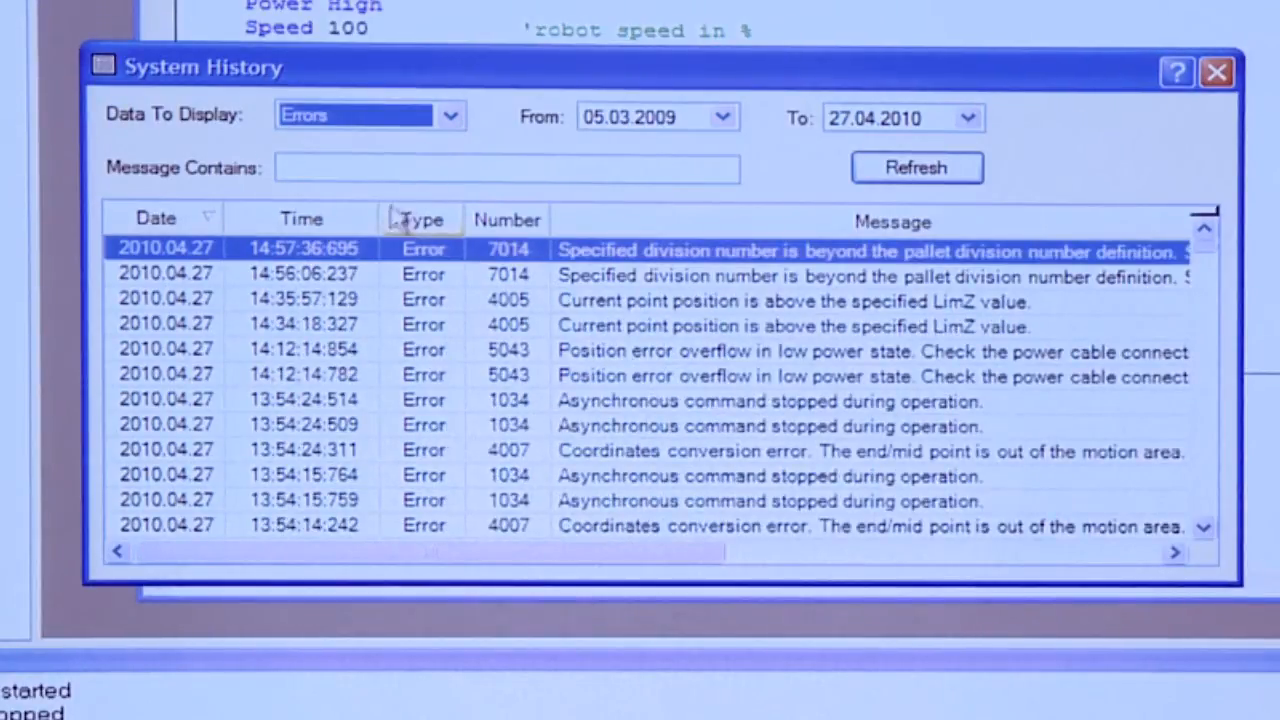